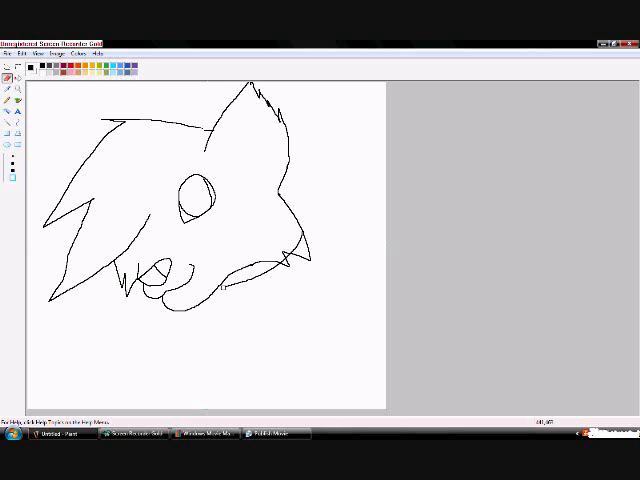
# Step: Fill the wolf's eye and nose, then sketch the chest fur and raised paw
pyautogui.moveTo(222, 284); pyautogui.dragTo(292, 250)
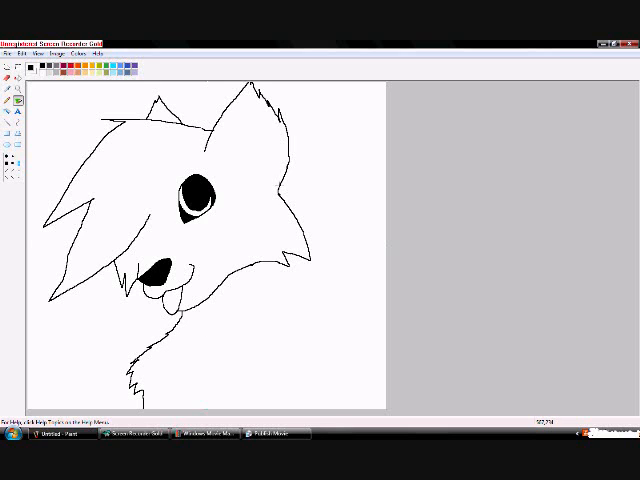
pyautogui.moveTo(280, 180); pyautogui.dragTo(336, 276)
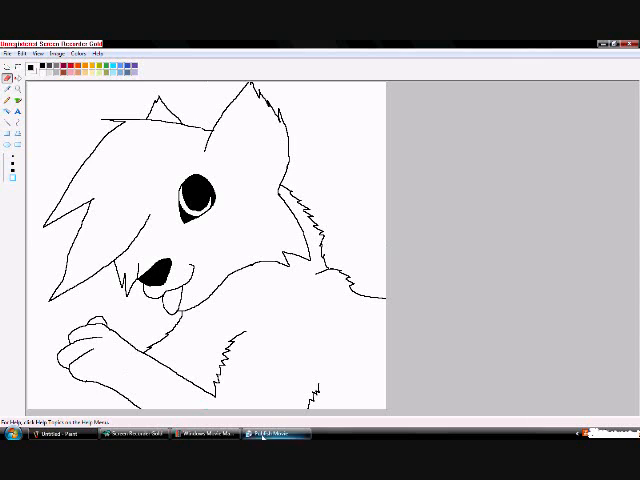
# Step: Define custom shades and paint the wolf black-and-brown with a green eye and pink tongue
pyautogui.click(196, 196)
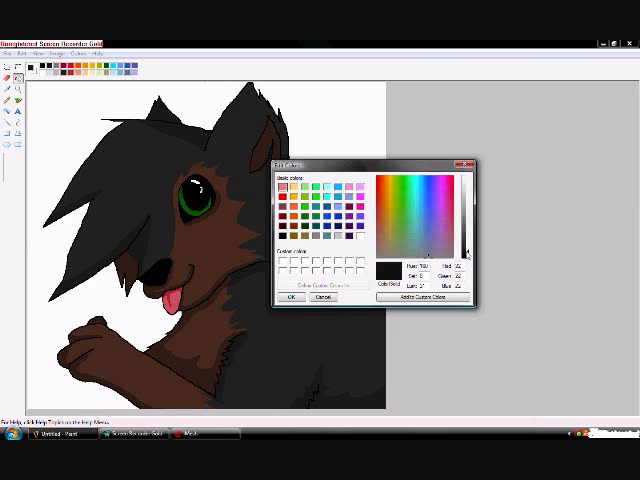
pyautogui.click(292, 300)
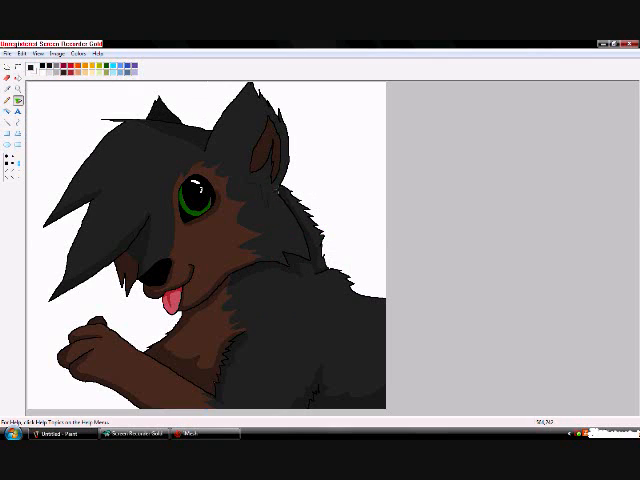
pyautogui.click(160, 150)
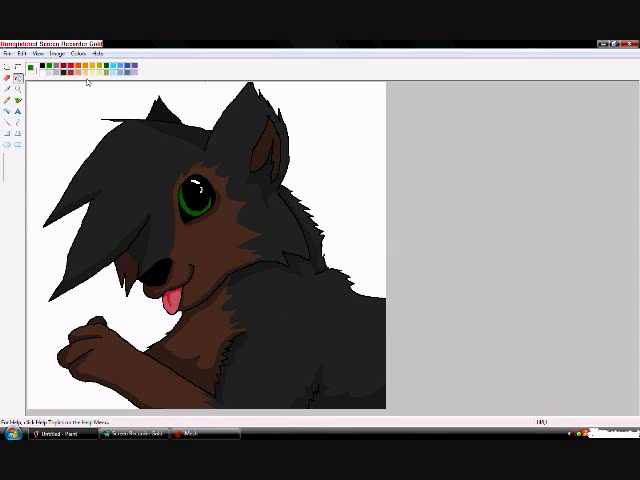
pyautogui.click(44, 52)
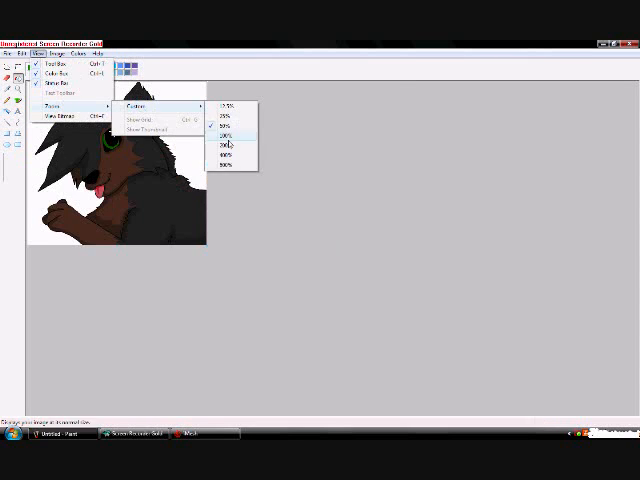
# Step: Magnify the picture and paint a pale white halo around the wolf's silhouette
pyautogui.click(222, 140)
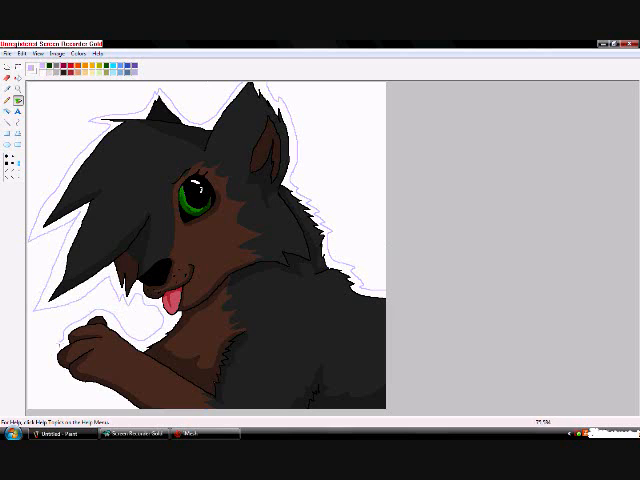
# Step: Paint purple swirls around the wolf and save the finished drawing
pyautogui.click(88, 54)
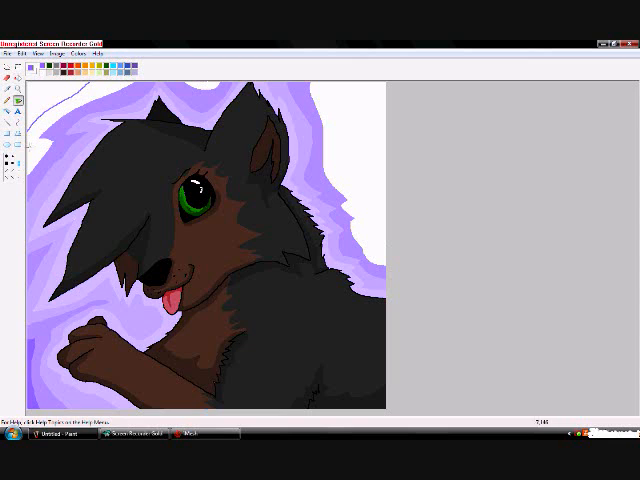
pyautogui.moveTo(334, 90); pyautogui.dragTo(390, 264)
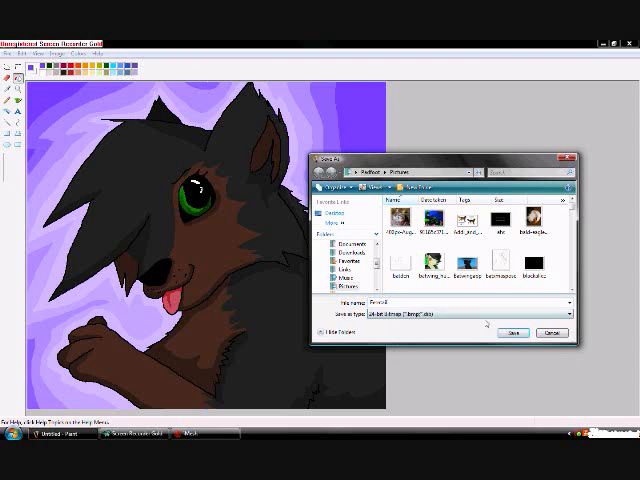
pyautogui.click(512, 332)
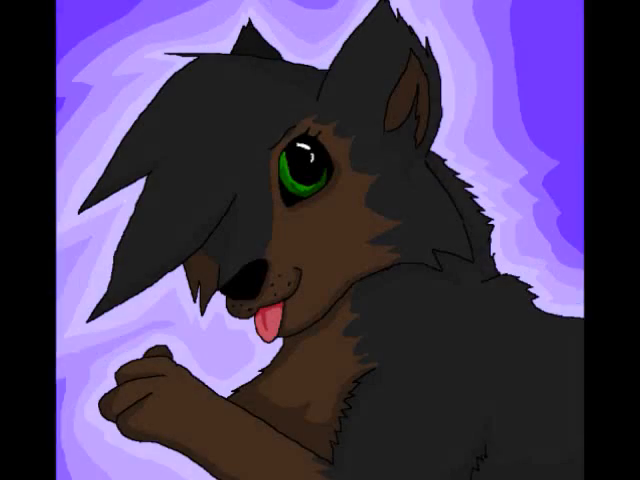